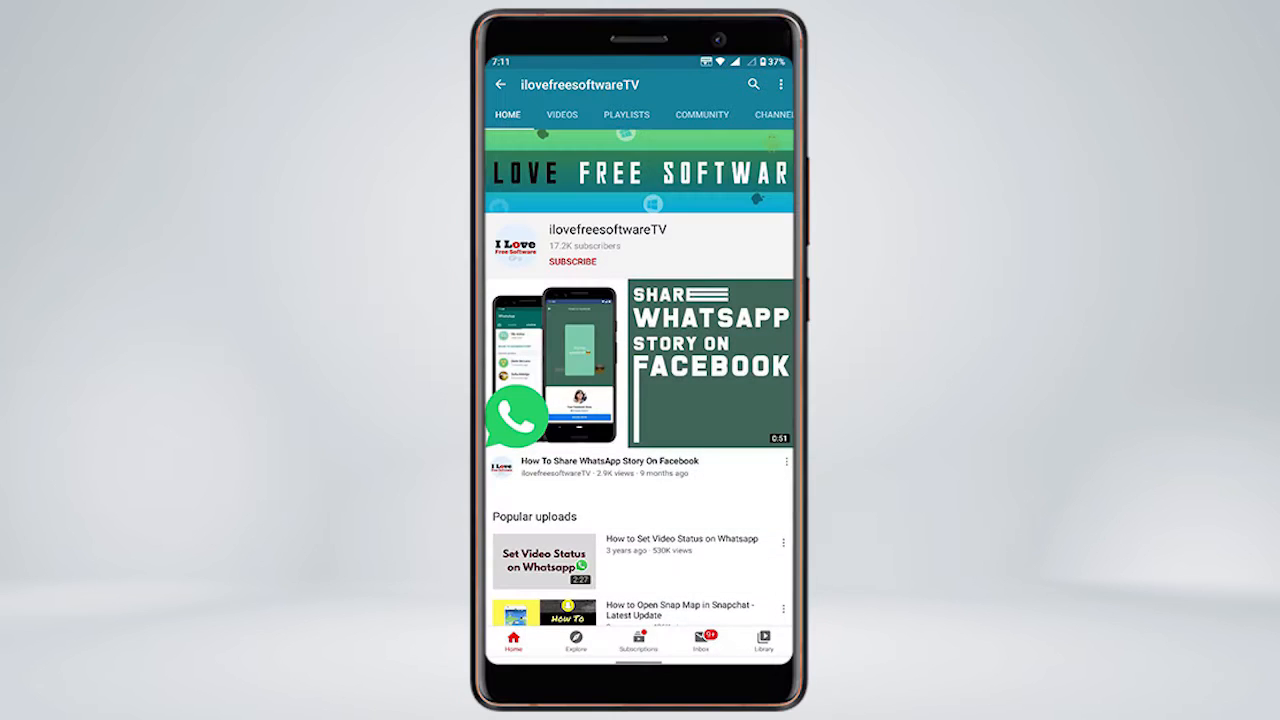
# Install the Line Numbers for Google Docs extension from its Chrome Web Store page.
pyautogui.click(572, 260)
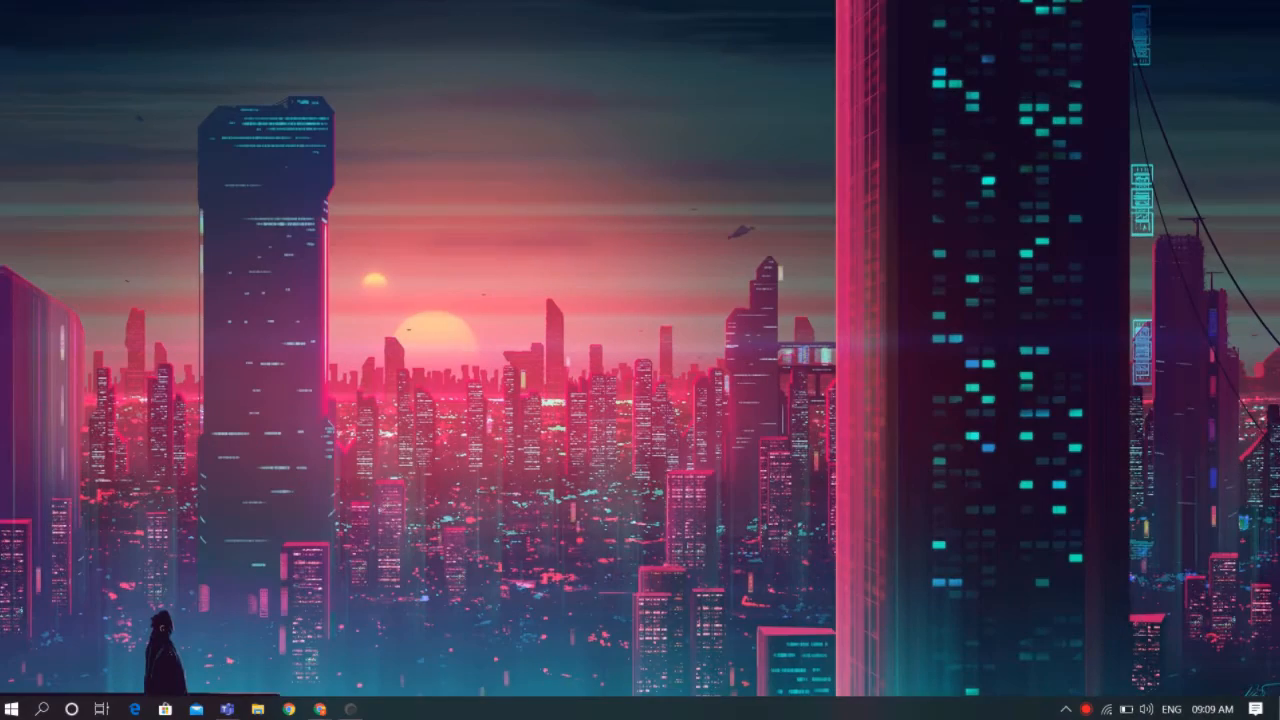
pyautogui.moveTo(378, 604)
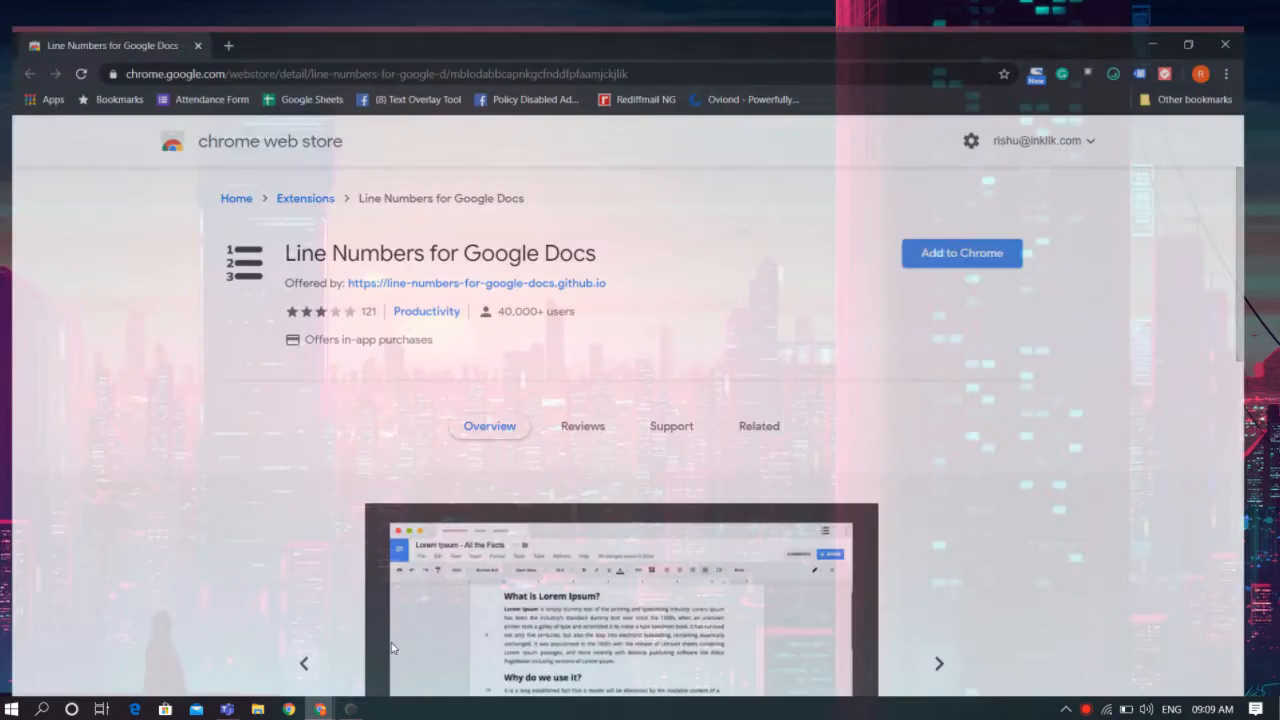
pyautogui.scroll(-3)
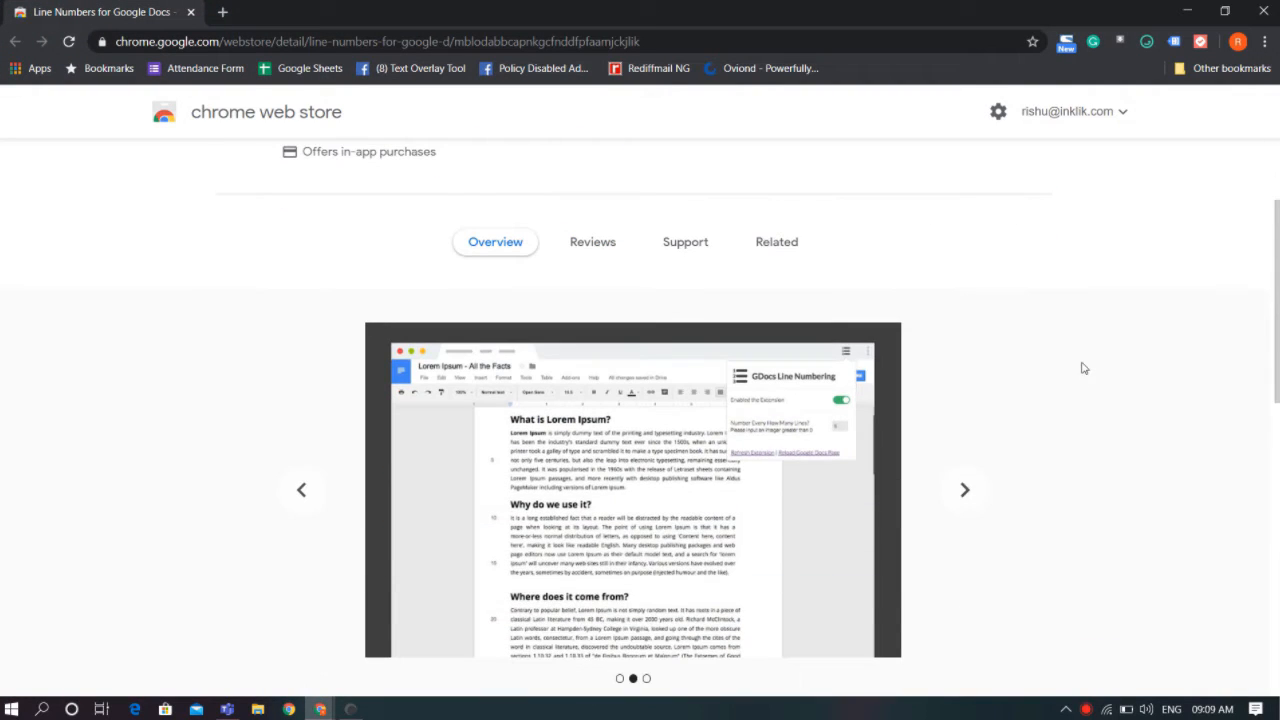
pyautogui.click(964, 488)
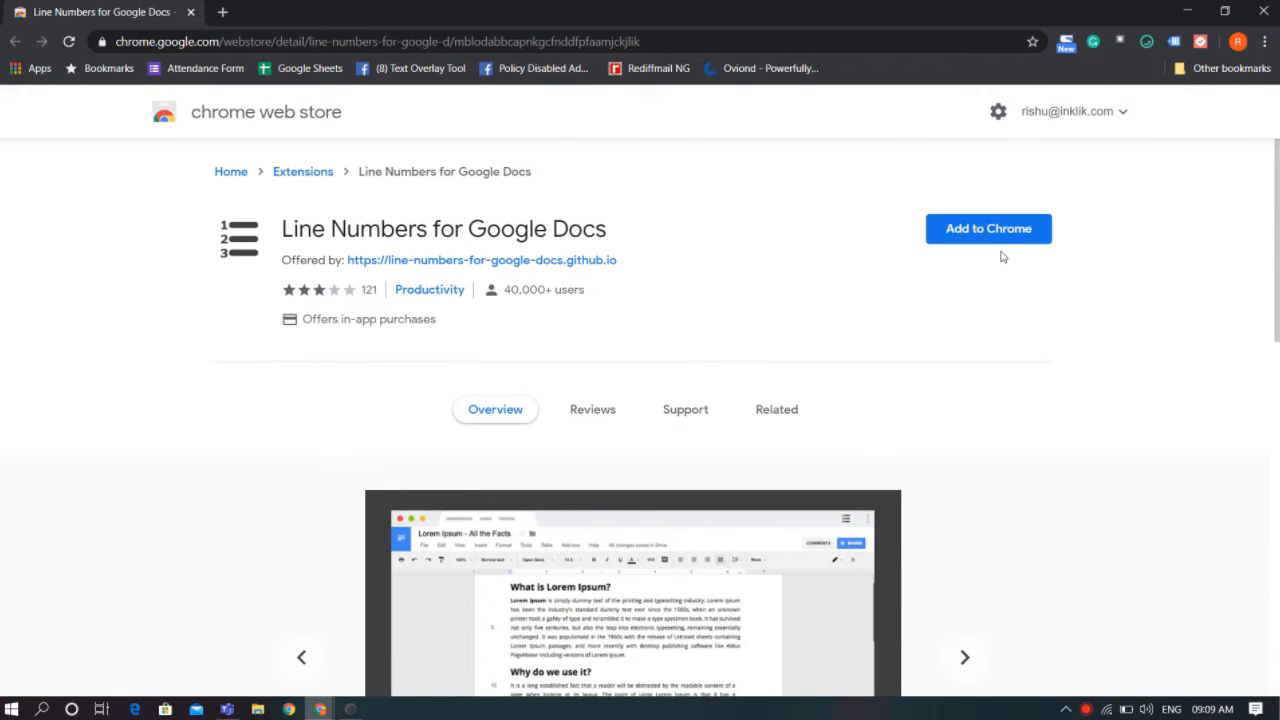
pyautogui.click(988, 228)
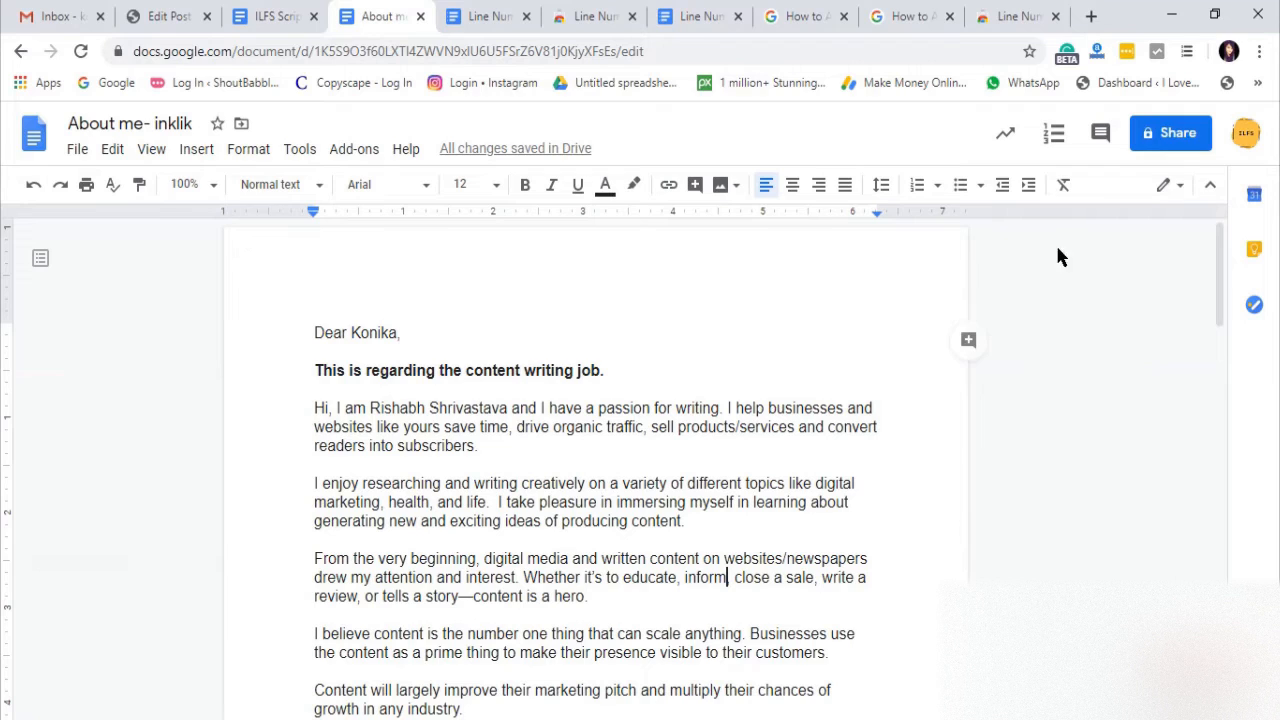
pyautogui.moveTo(1054, 132)
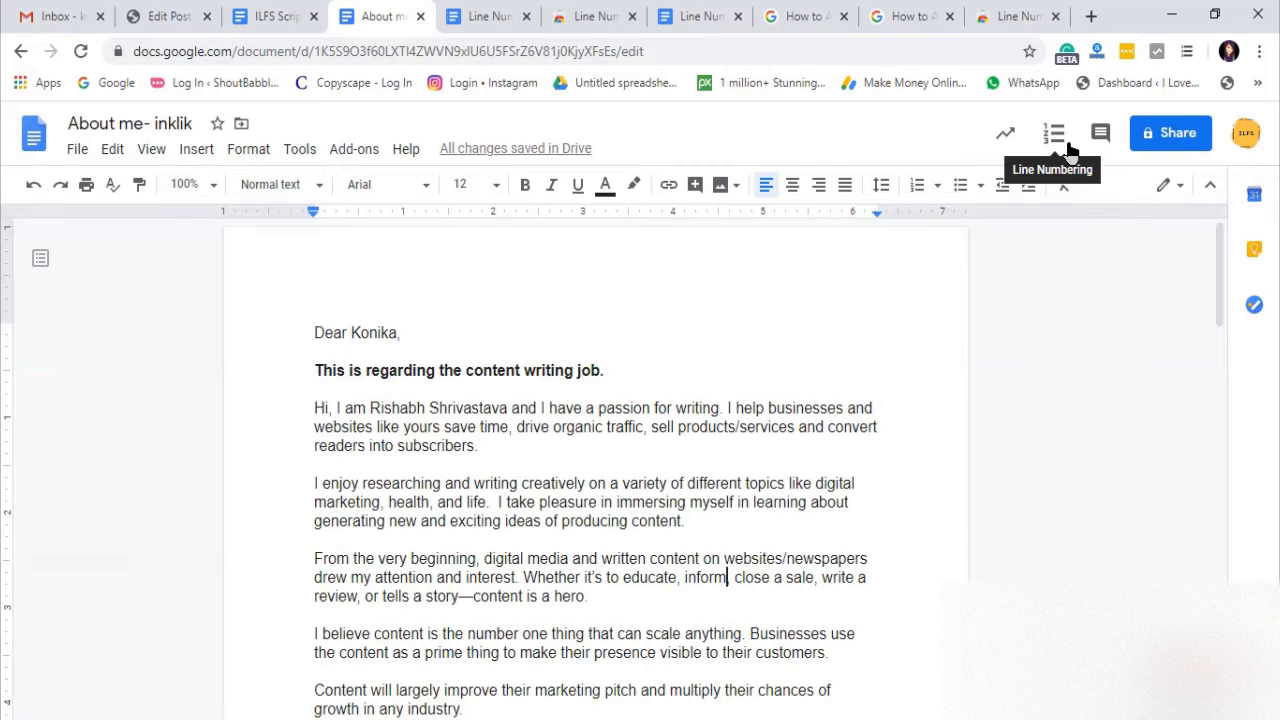
# Show the Line Numbering settings dialog from the toolbar icon.
pyautogui.click(1052, 132)
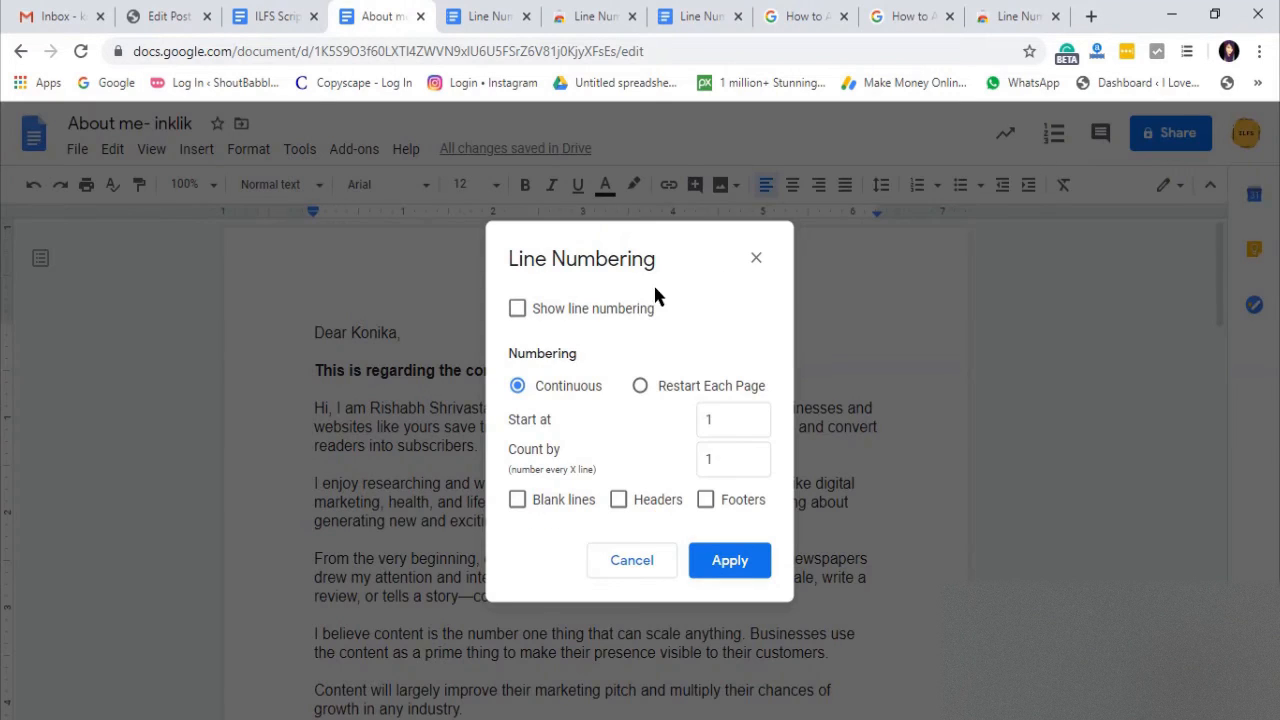
# Enable line numbering counting by 5 with blank lines included, and apply it to the letter.
pyautogui.click(516, 308)
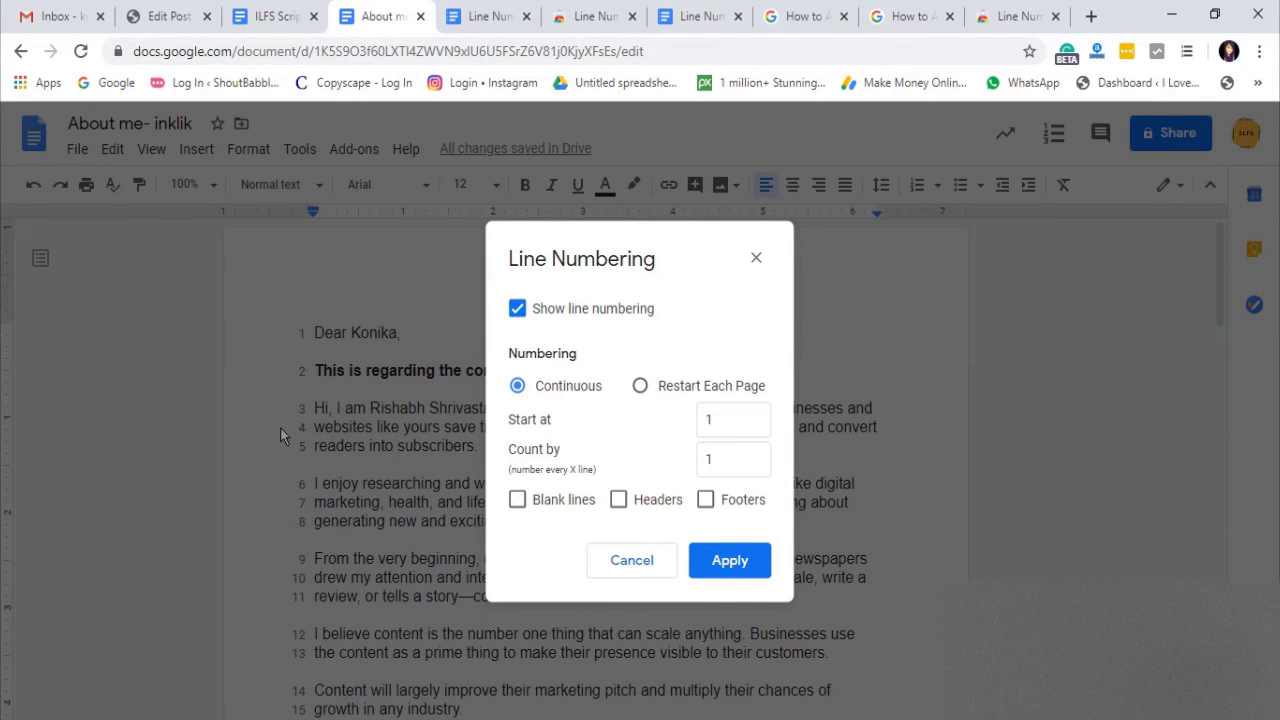
pyautogui.moveTo(284, 560)
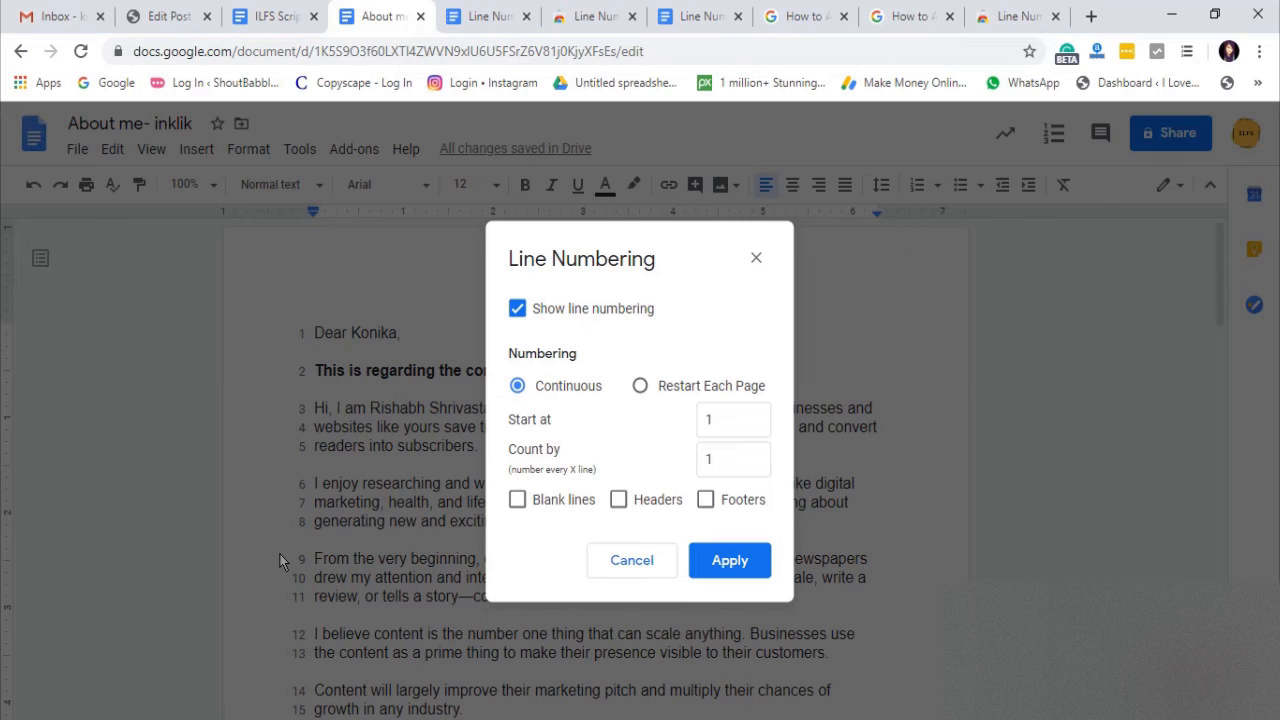
pyautogui.click(732, 458)
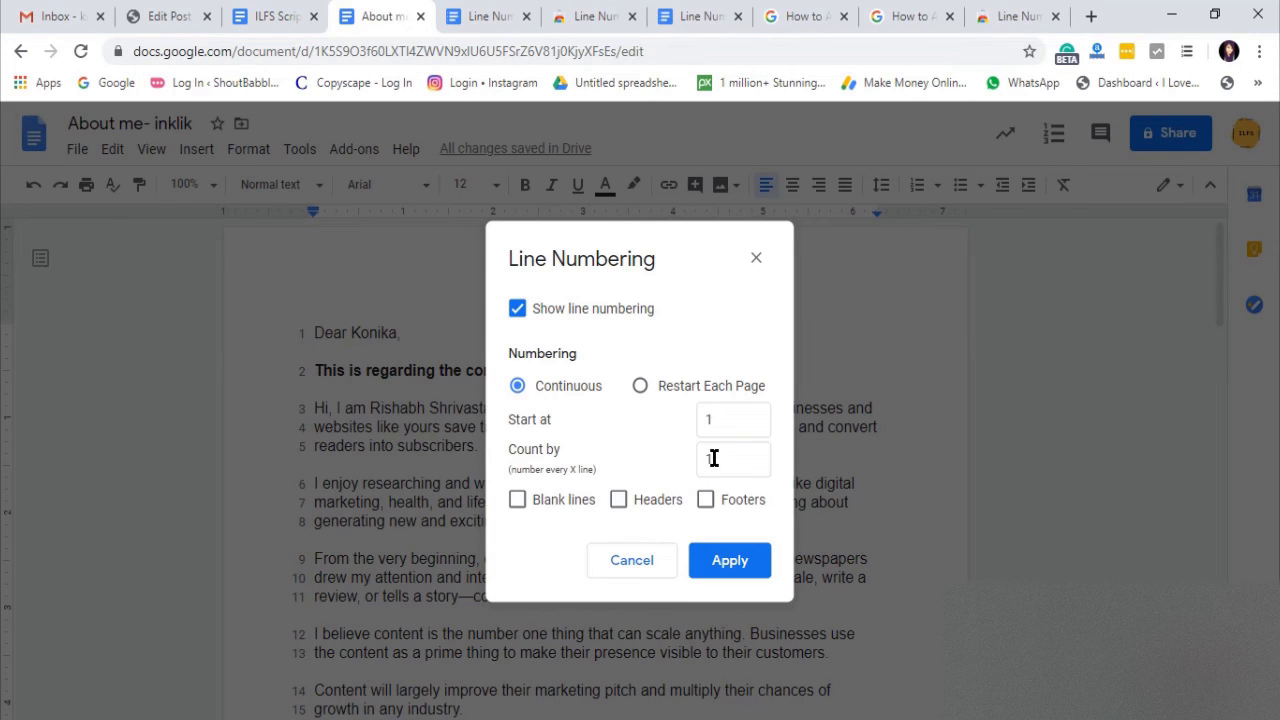
pyautogui.click(732, 458)
pyautogui.write('5')
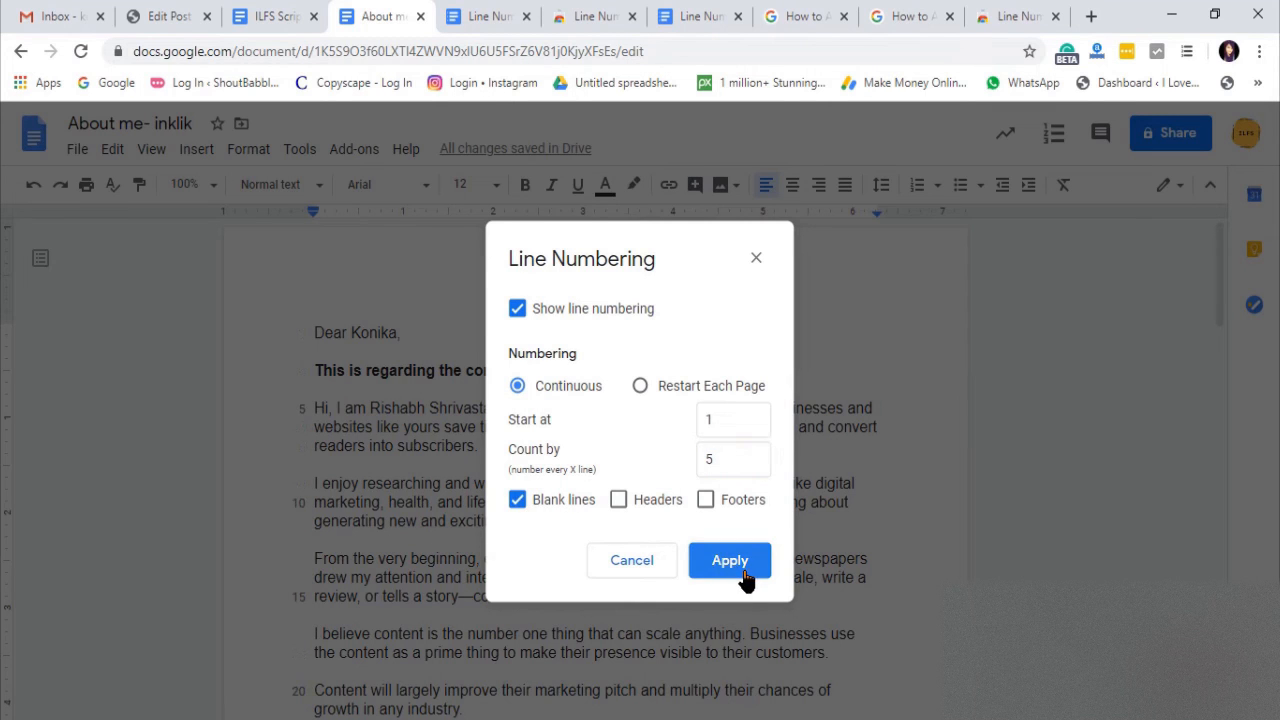
pyautogui.click(728, 560)
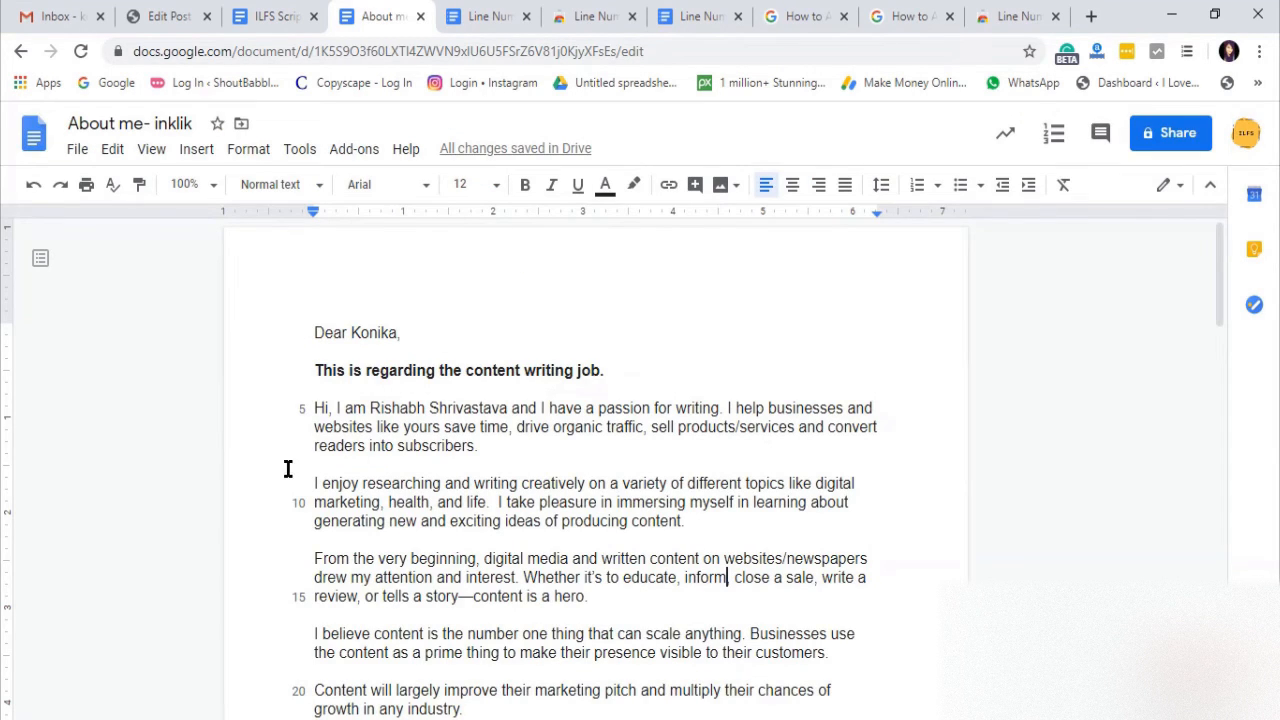